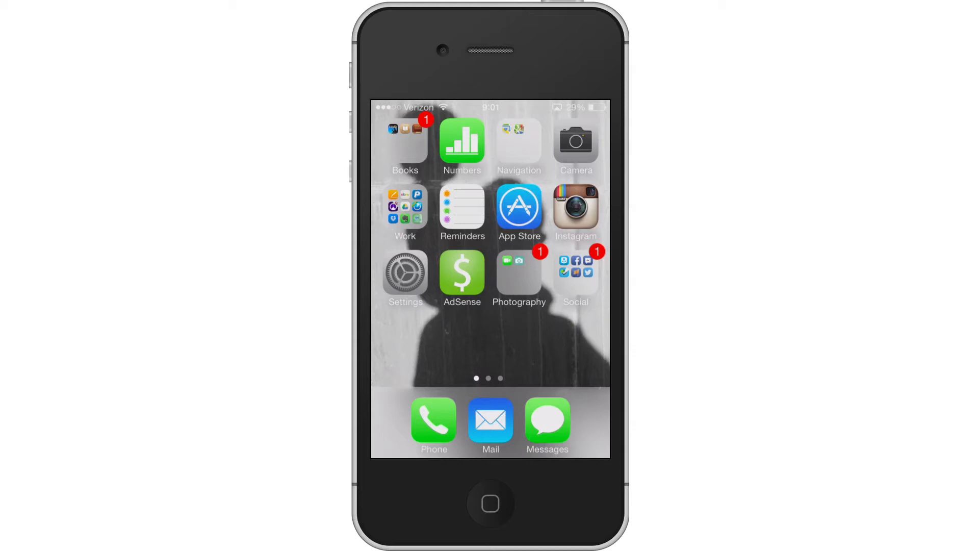
Check for a software update under Settings > General.
left_click(405, 272)
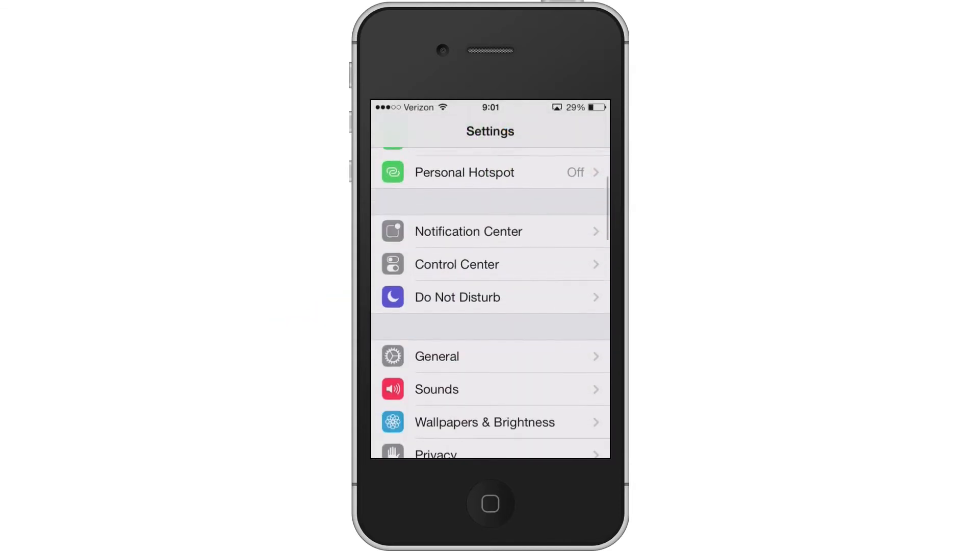
left_click(435, 356)
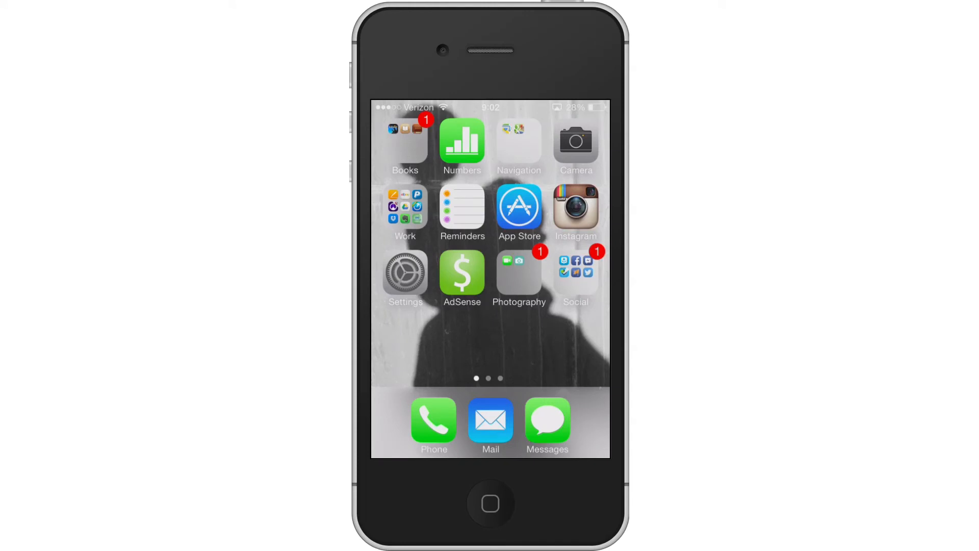
Delete the Facebook app and its data from the Social folder.
left_click(574, 274)
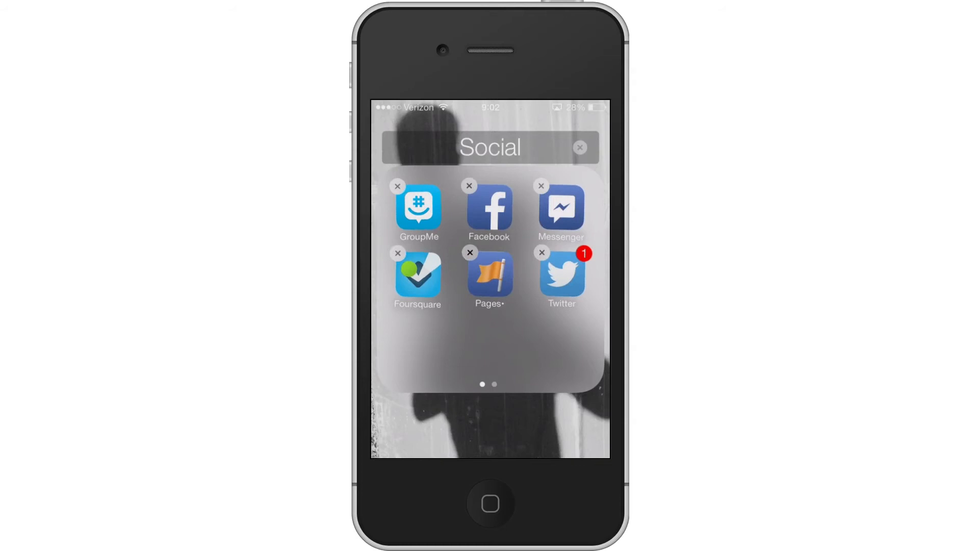
left_click(470, 186)
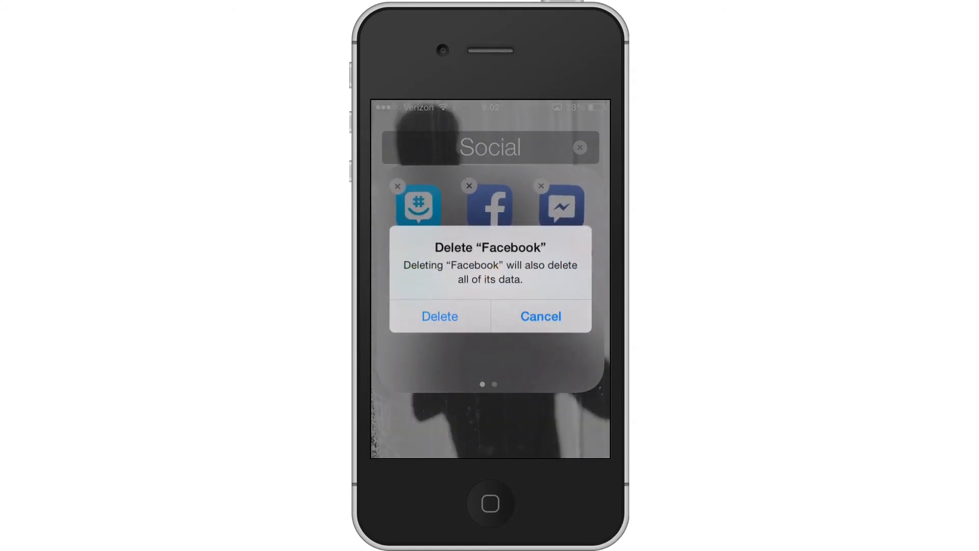
left_click(539, 316)
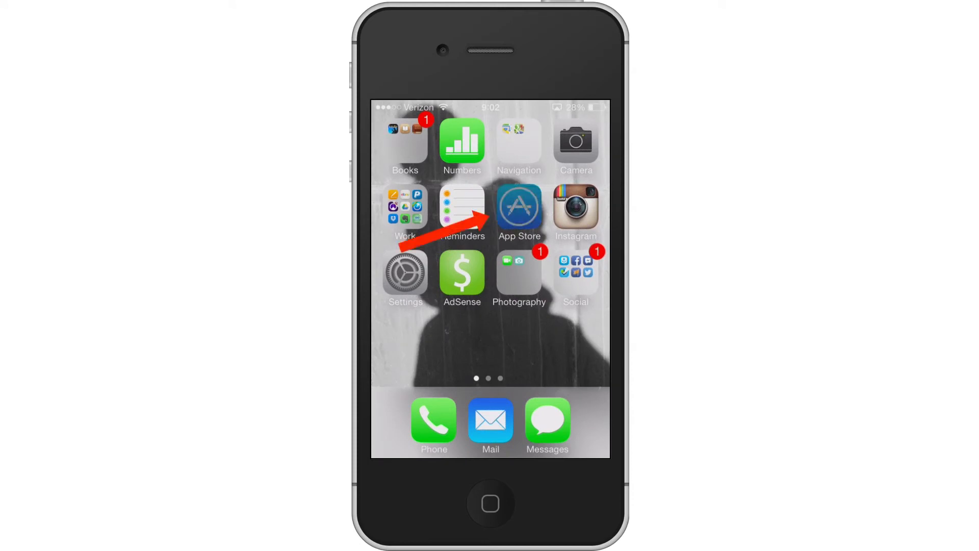
Search the App Store for 'facebook' to find the app for reinstalling.
left_click(520, 210)
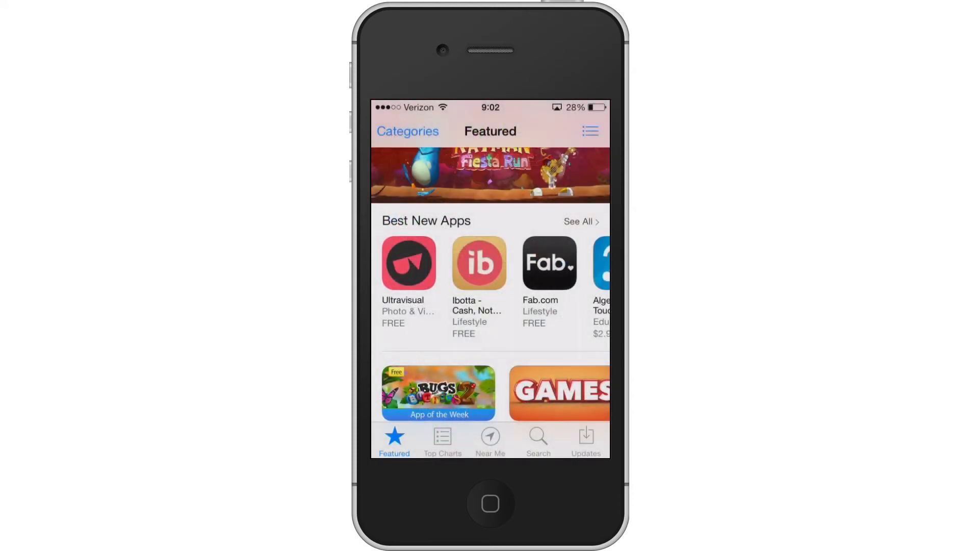
left_click(537, 441)
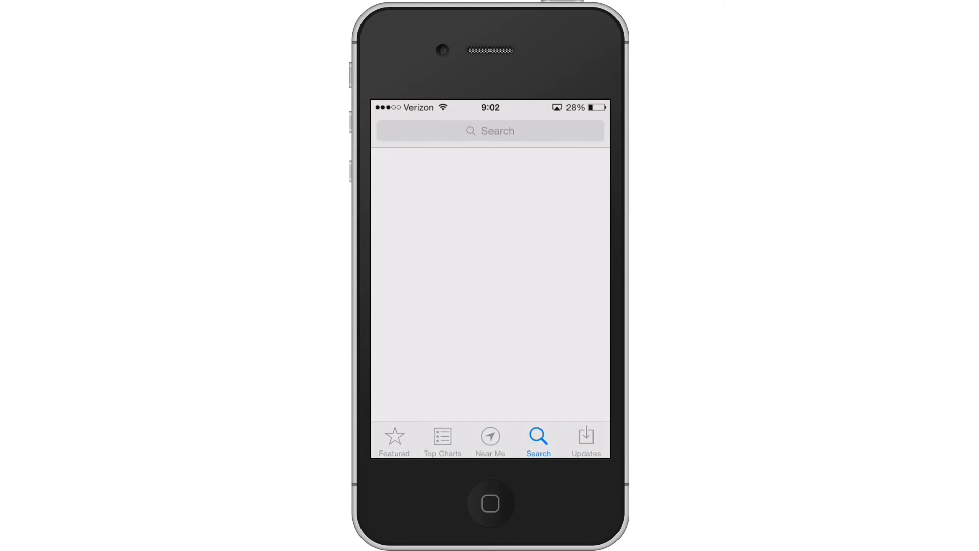
type("fa")
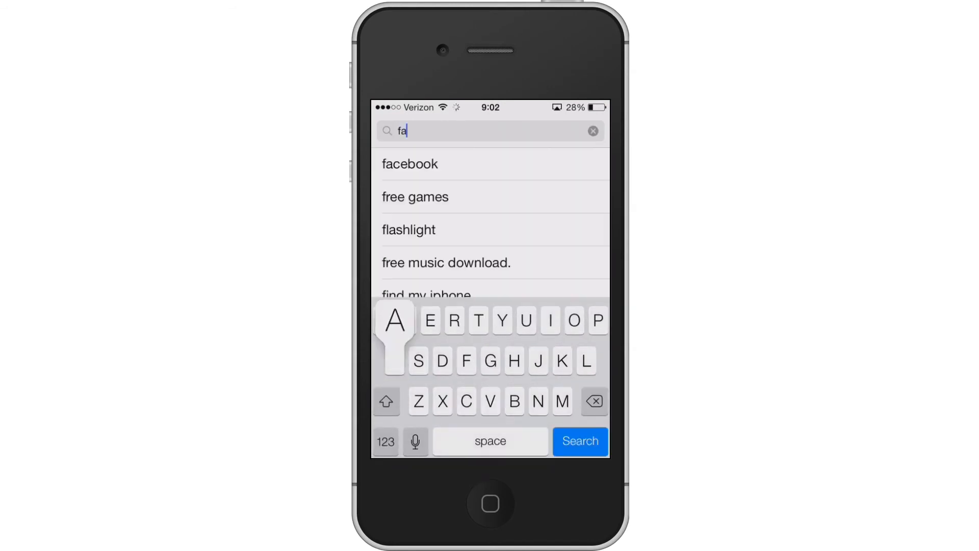
left_click(410, 163)
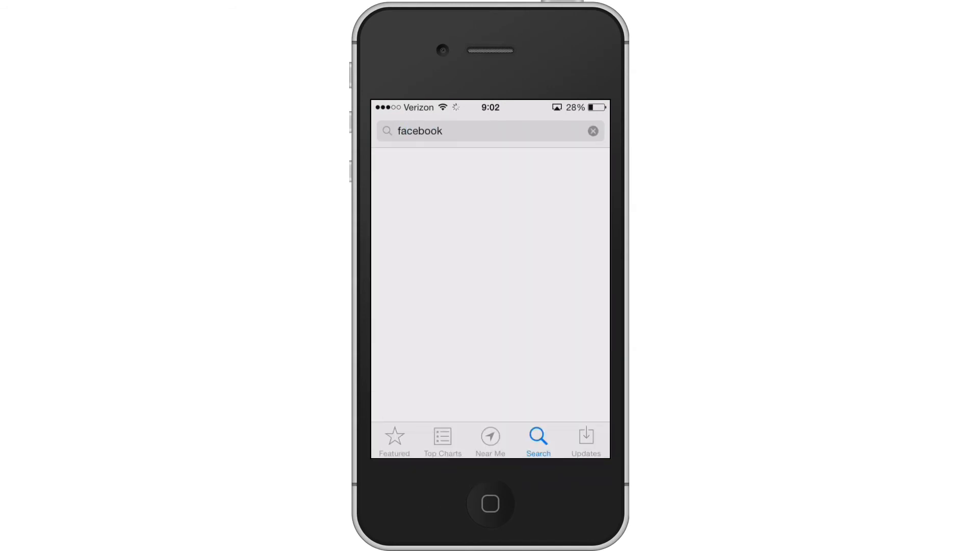